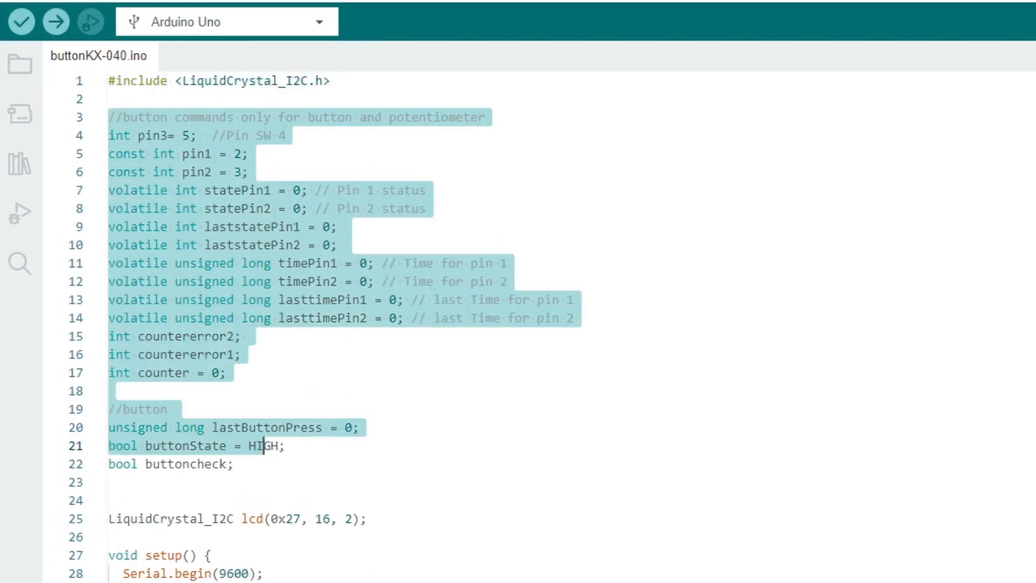
left_click(232, 172)
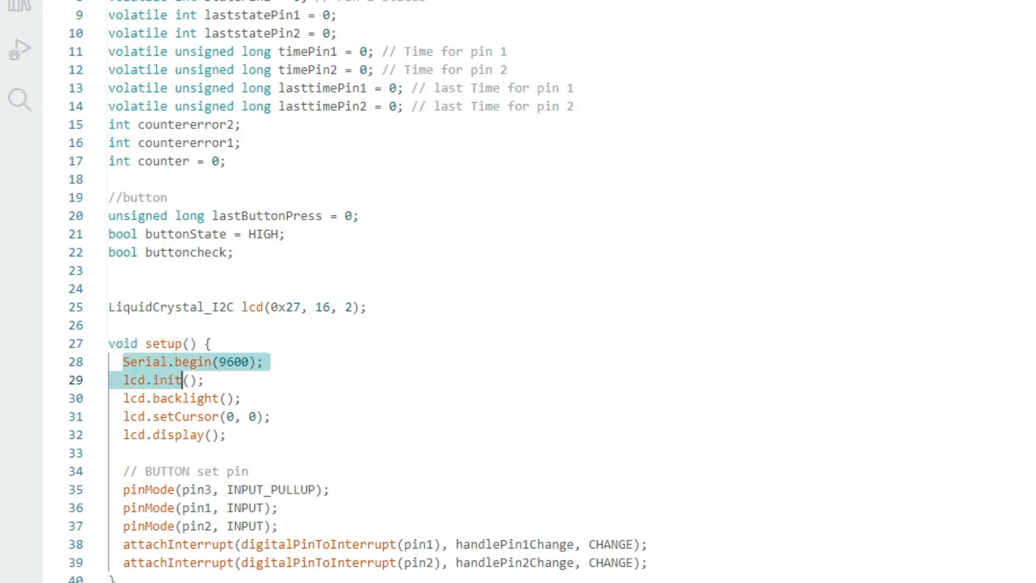
scroll("down", 3)
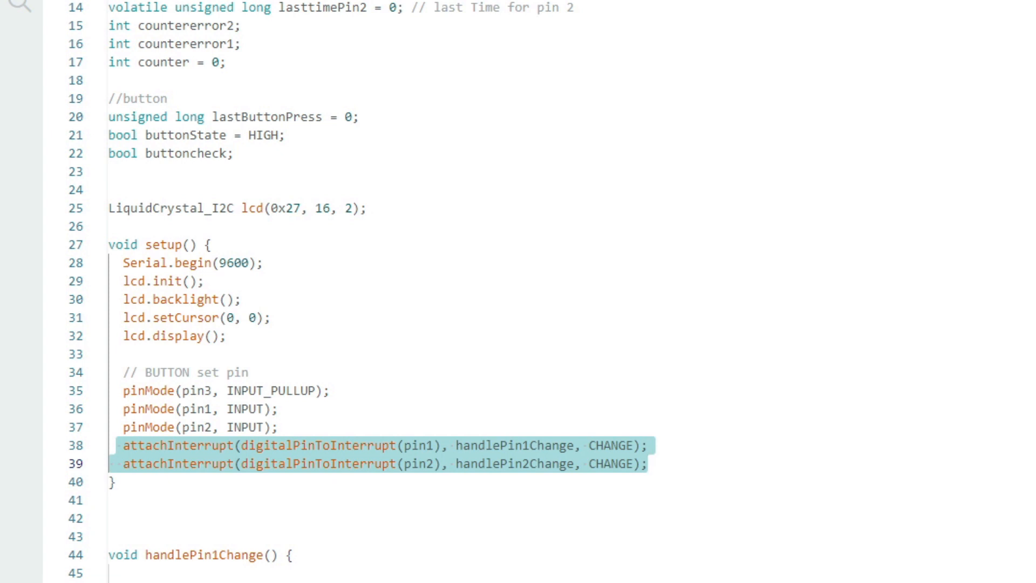
double_click(514, 444)
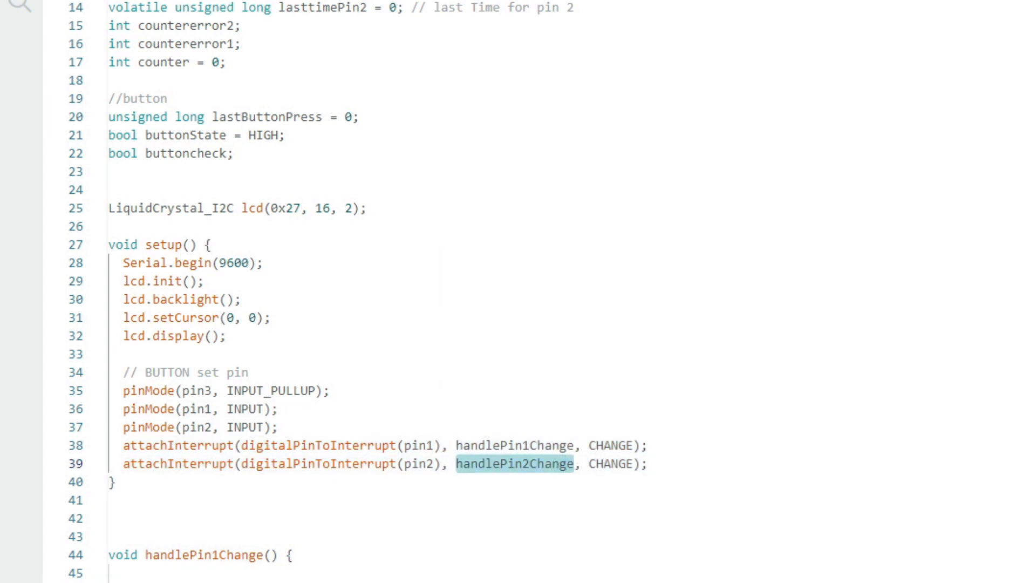
scroll("down", 3)
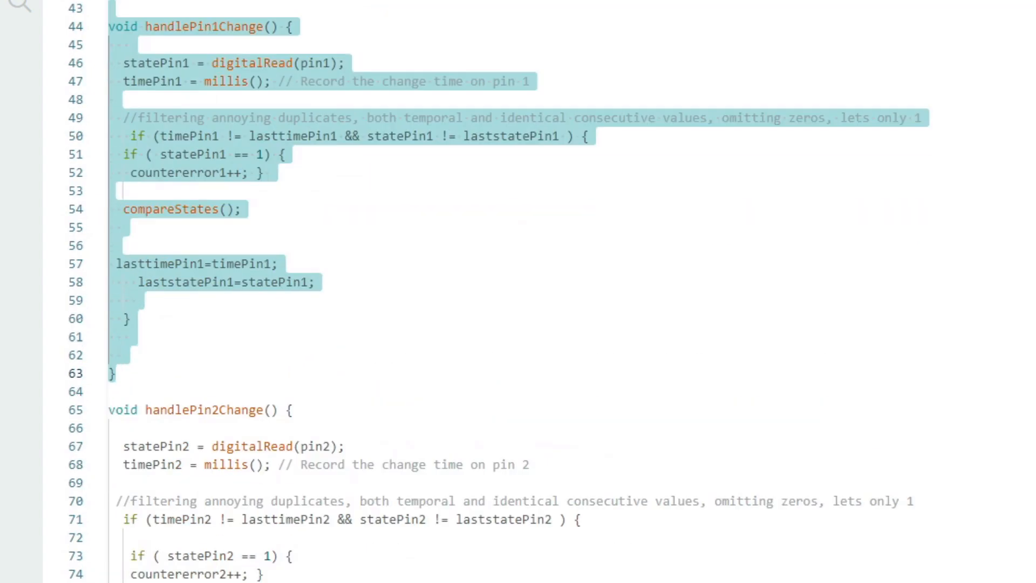
scroll("down", 3)
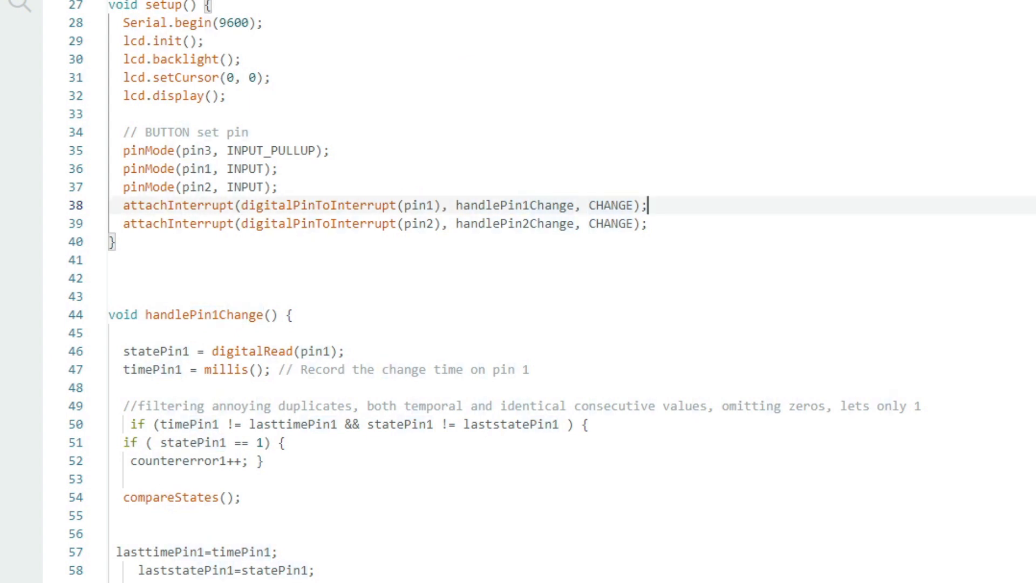
double_click(514, 205)
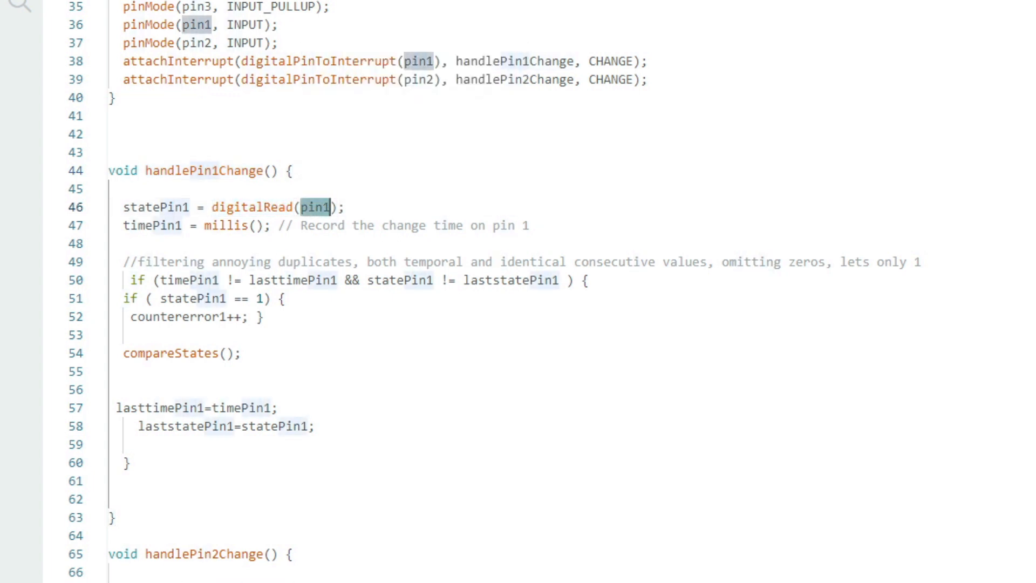
scroll("down", 3)
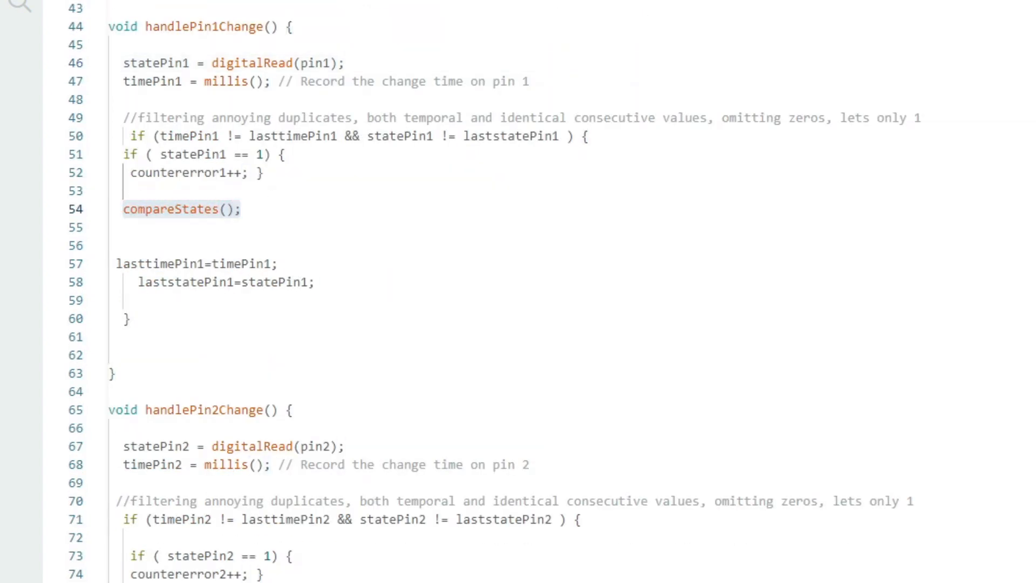
scroll("down", 3)
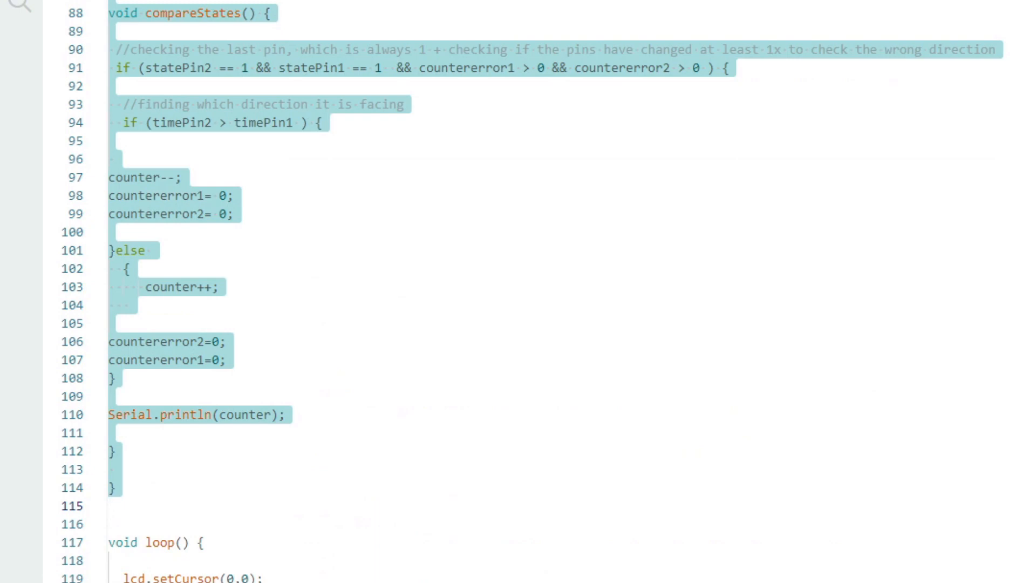
scroll("up", 3)
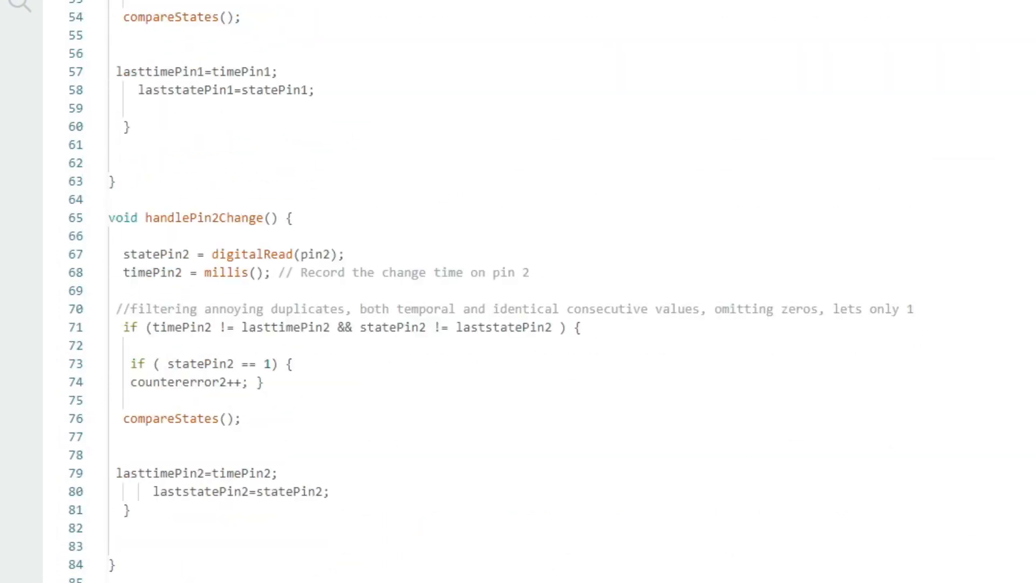
scroll("down", 3)
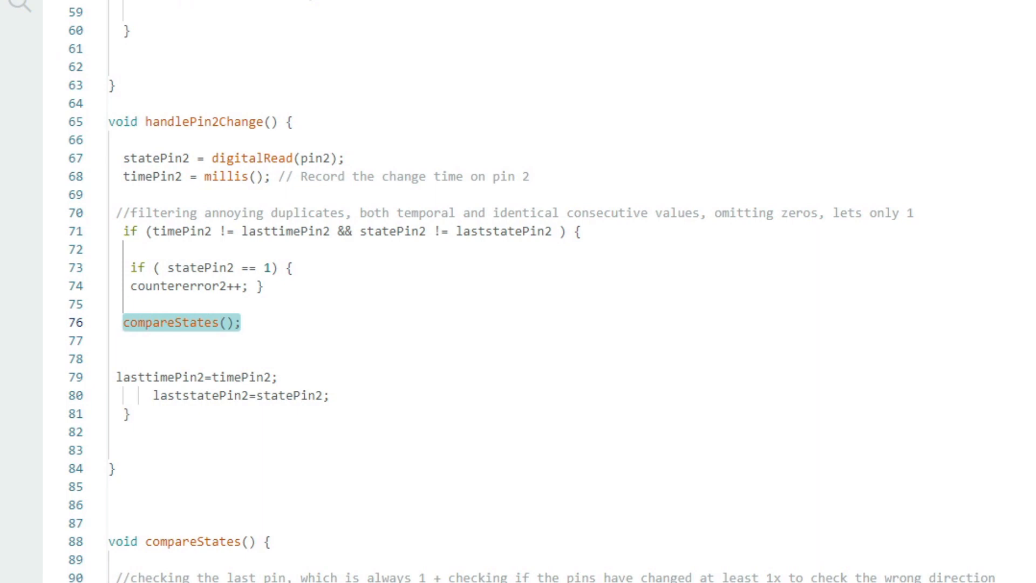
scroll("down", 3)
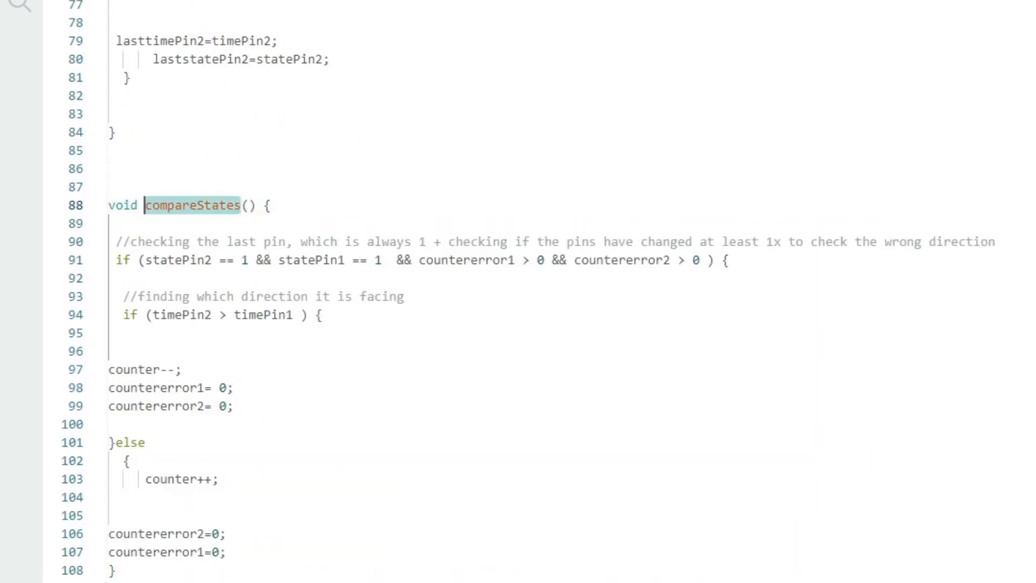
scroll("down", 3)
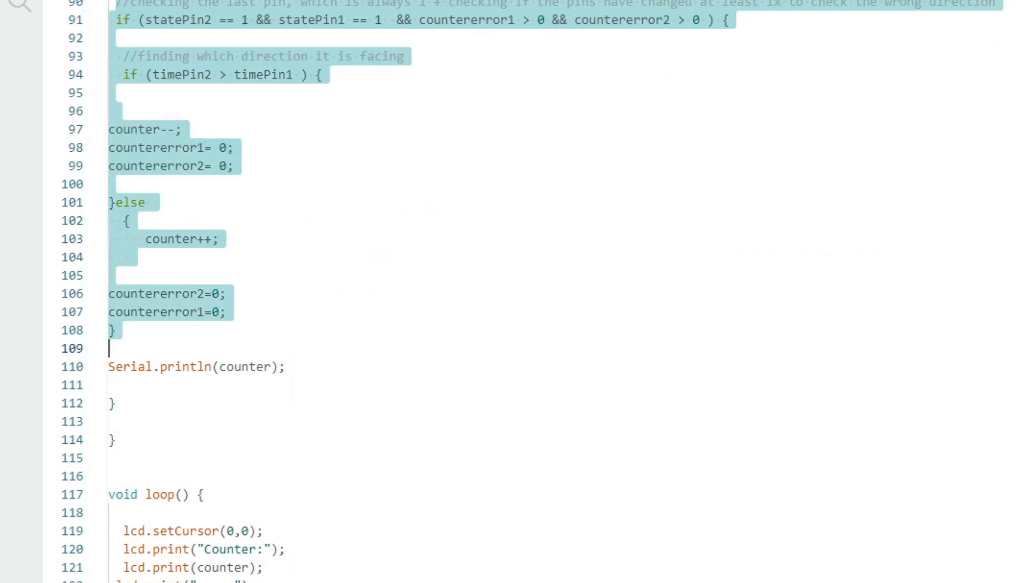
left_click(112, 329)
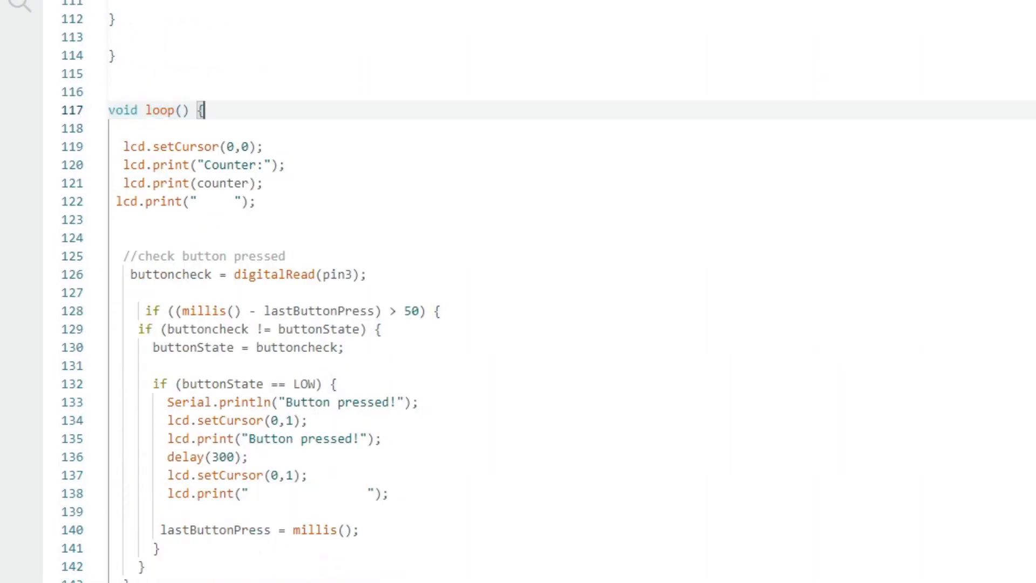
left_click_drag(205, 110, 258, 201)
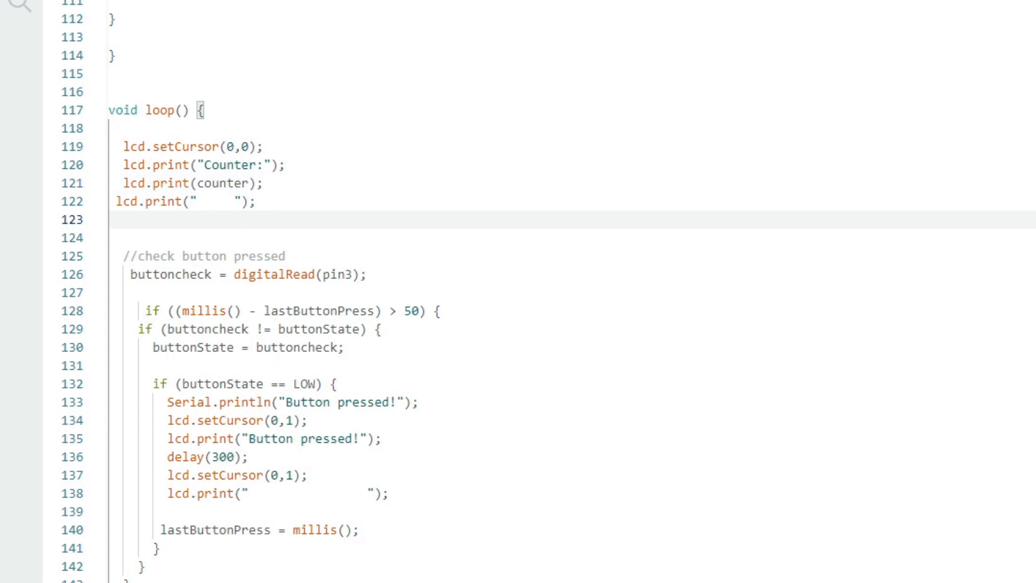
scroll("down", 3)
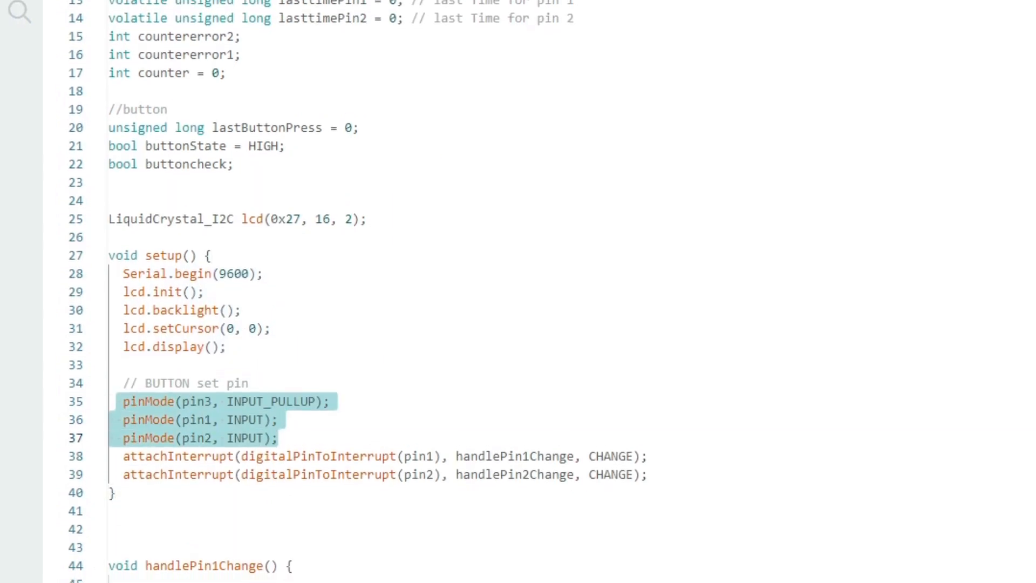
scroll("down", 3)
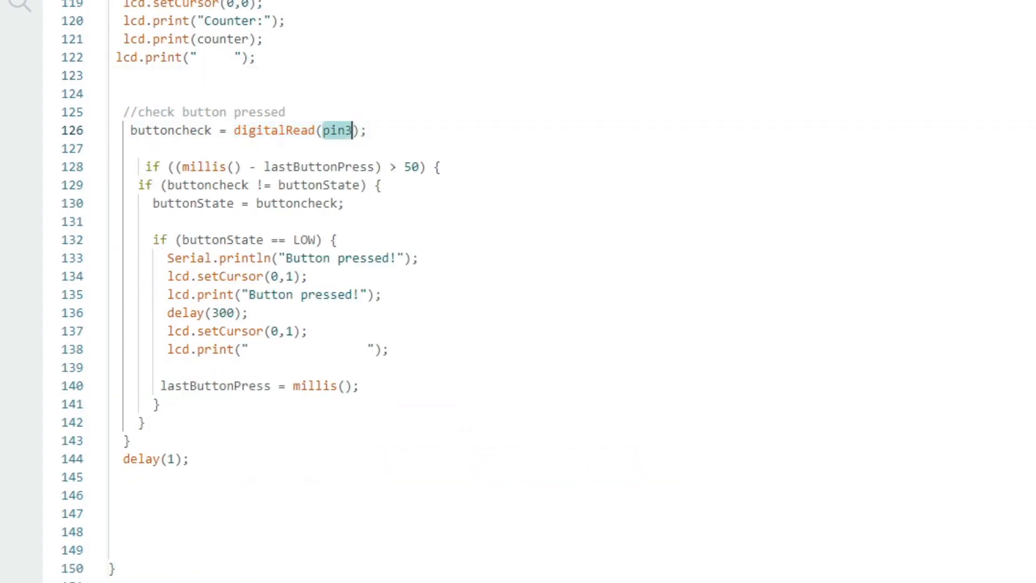